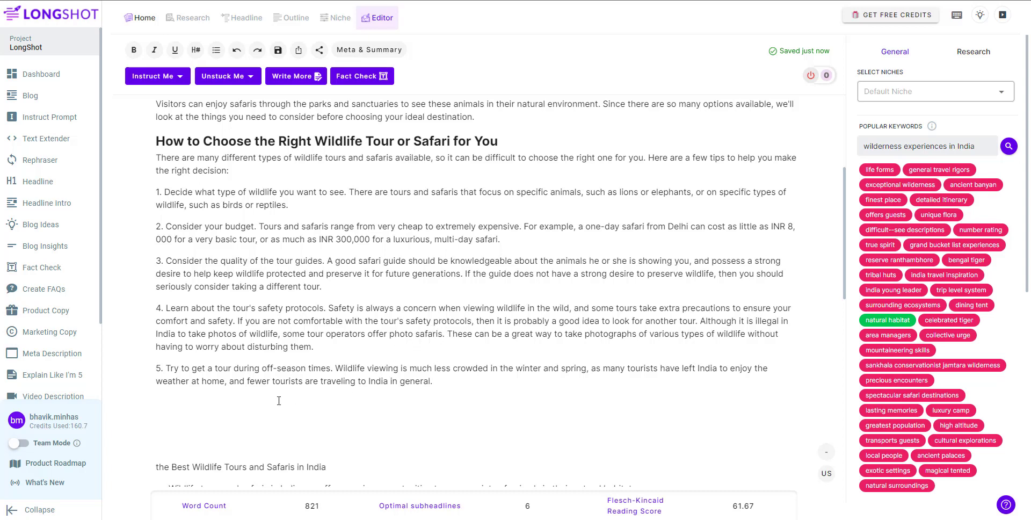
mouse_move(253, 110)
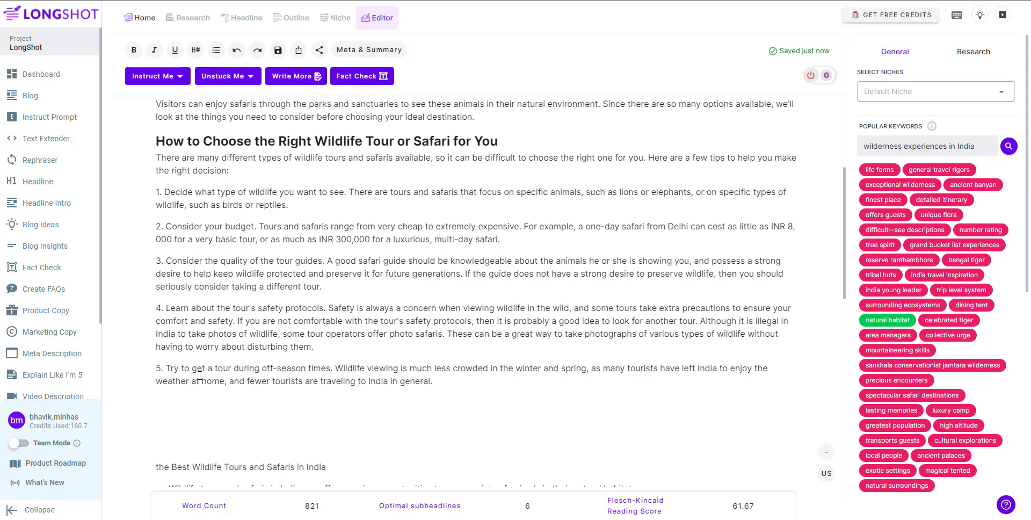
Place the cursor below tip 5 and pick 'beautiful creatures' and 'travel conditions' as Unstuck Me keywords.
click(164, 401)
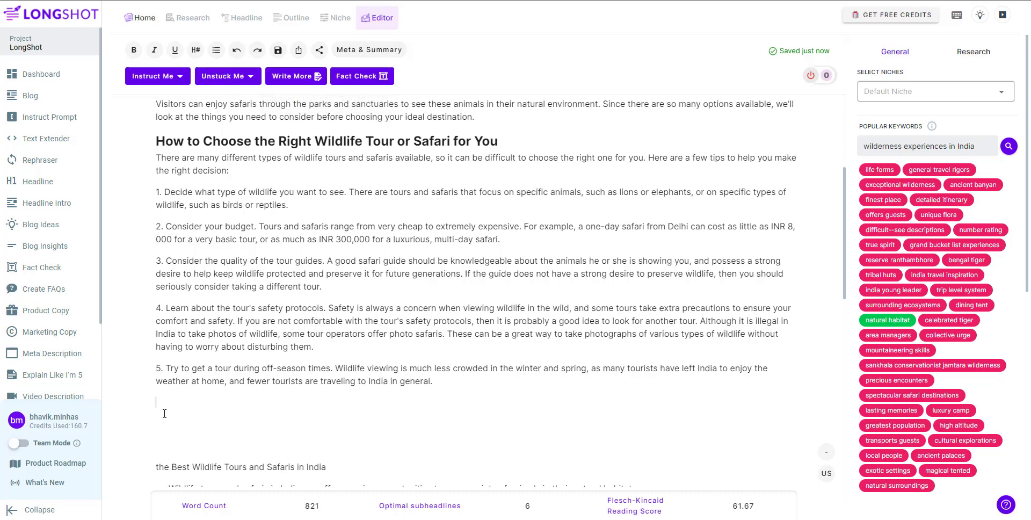
mouse_move(173, 416)
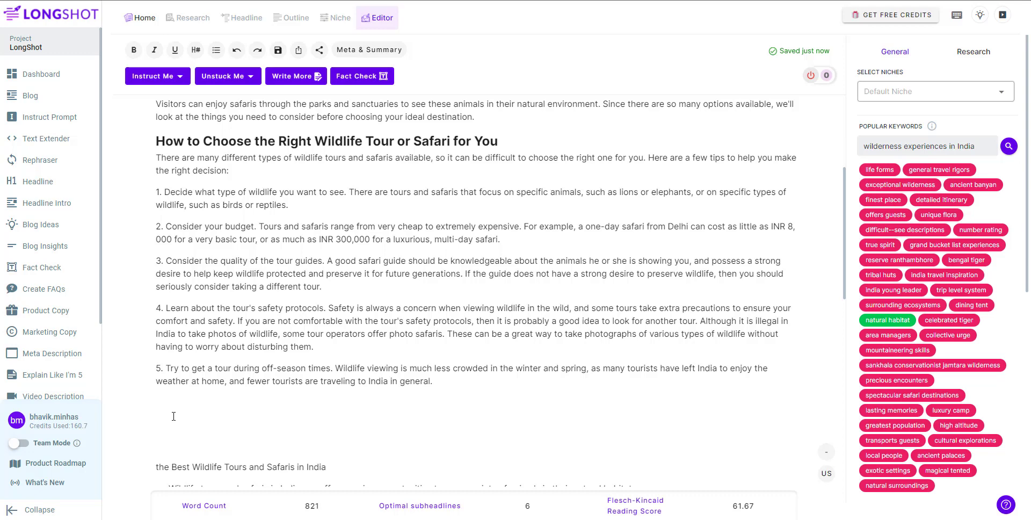
mouse_move(168, 423)
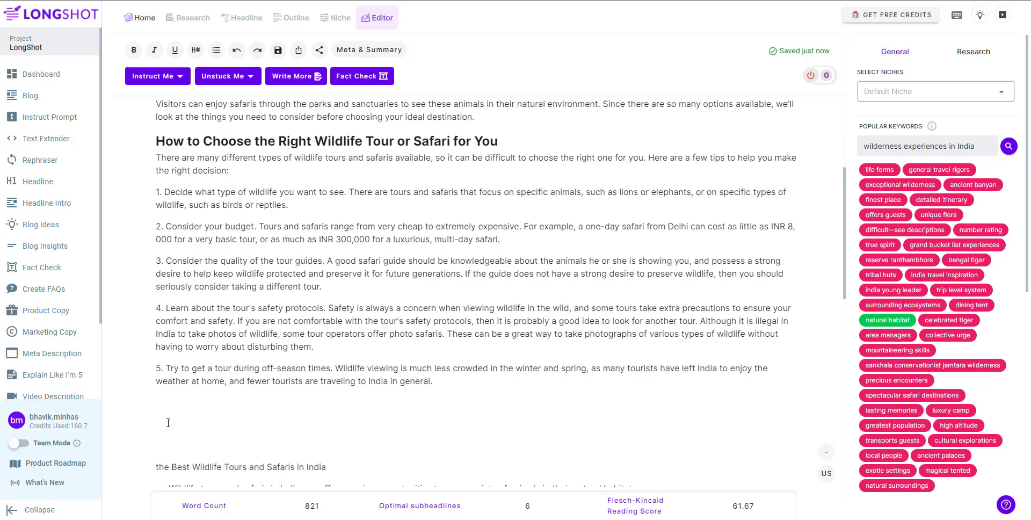
click(156, 402)
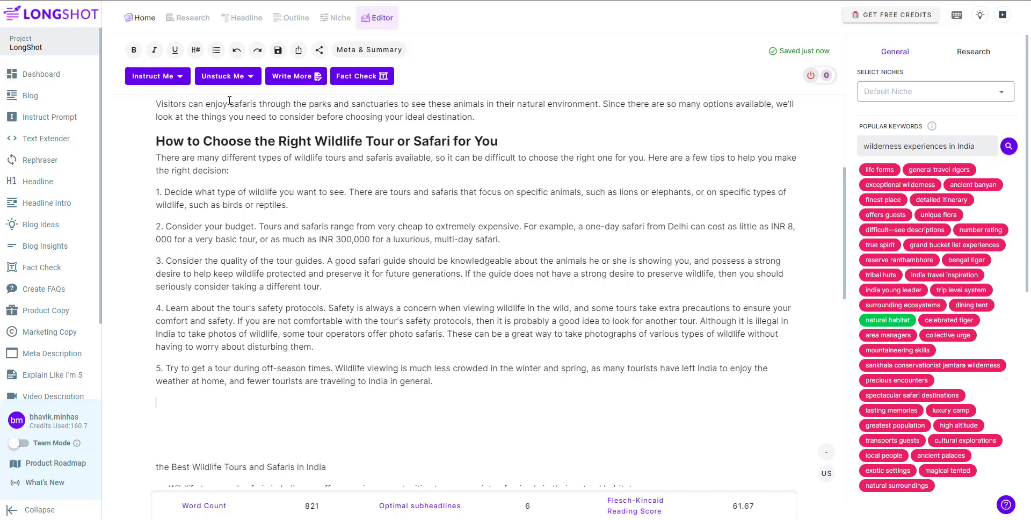
click(223, 76)
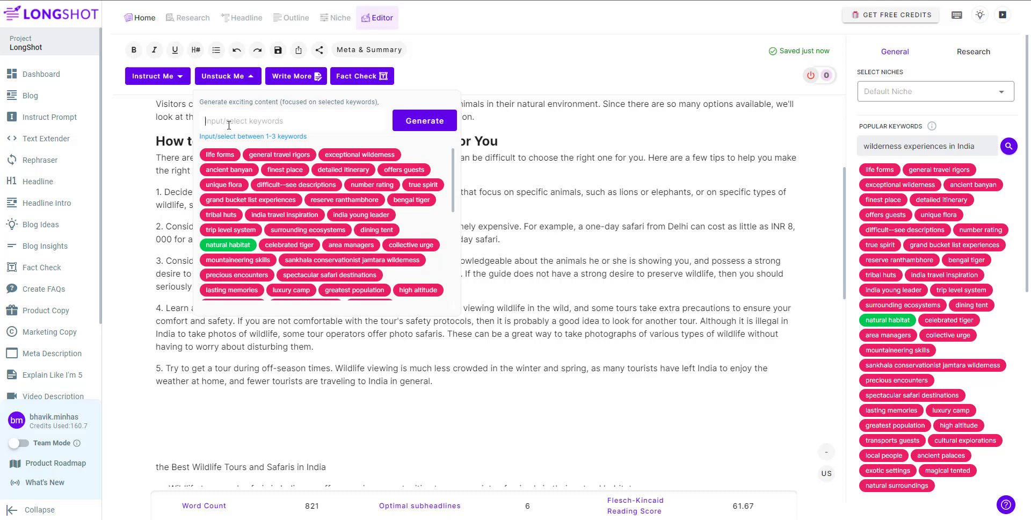
scroll(down, 3)
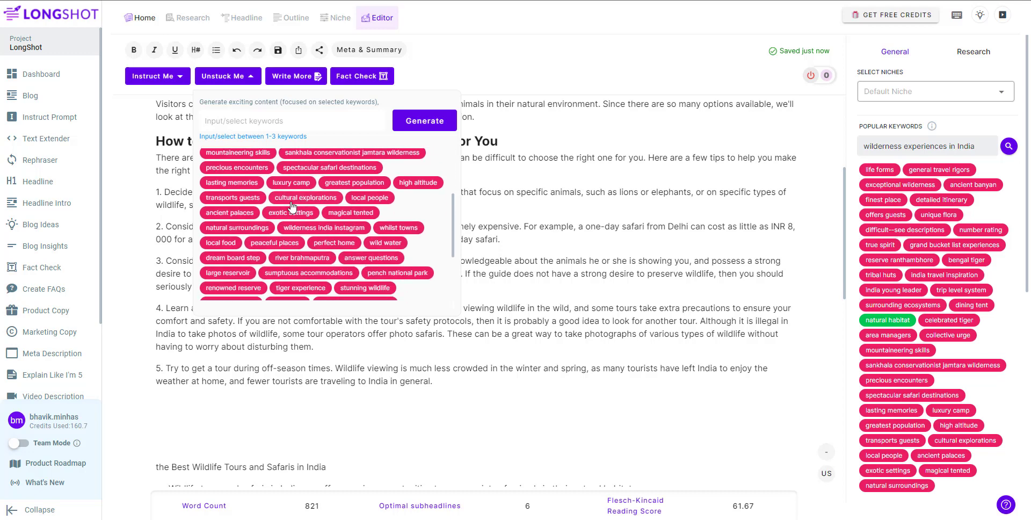
scroll(down, 3)
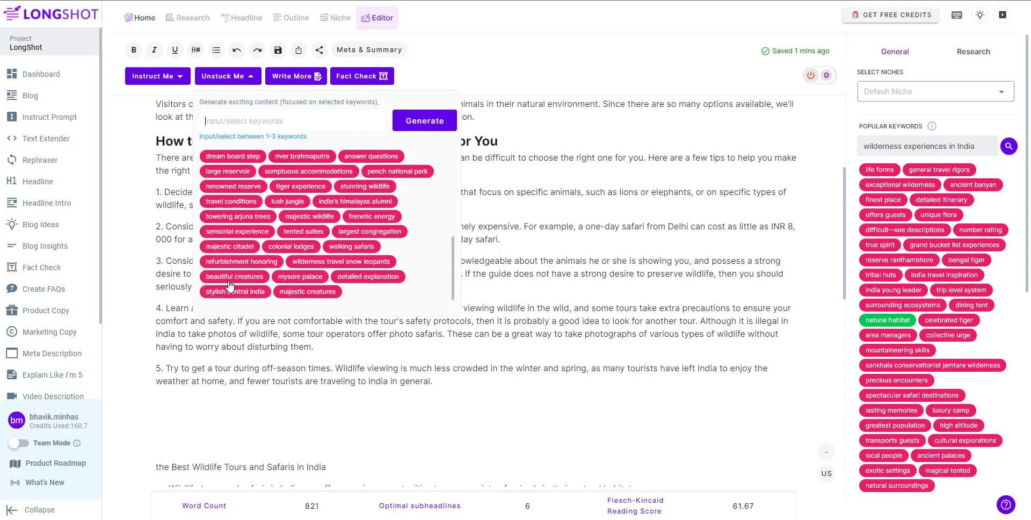
click(233, 276)
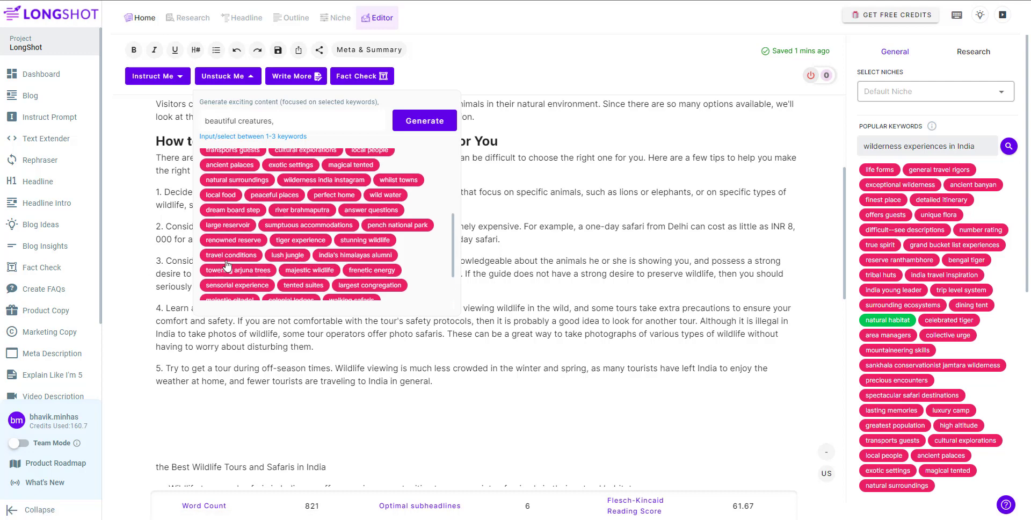
click(231, 255)
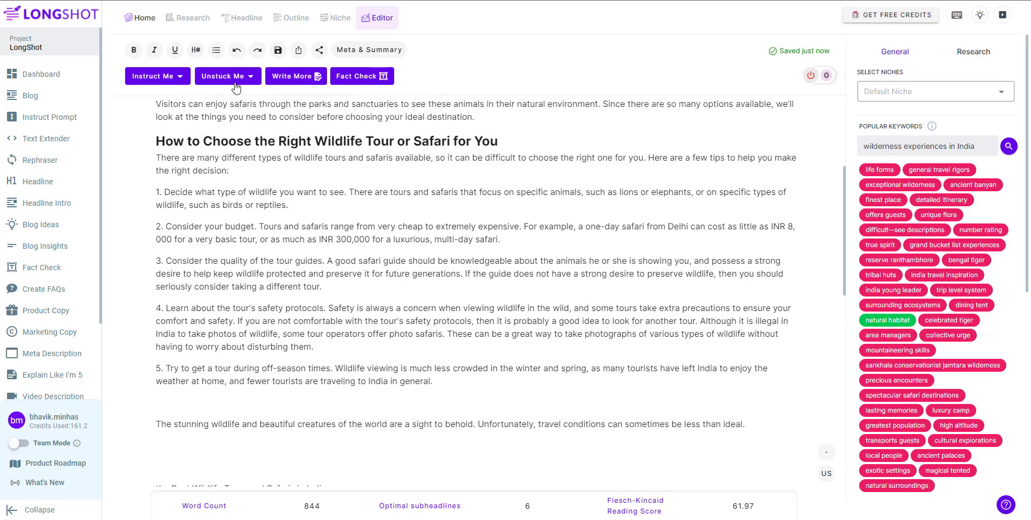
Reopen the Unstuck Me keyword generator below the newly generated wildlife sentence.
click(224, 76)
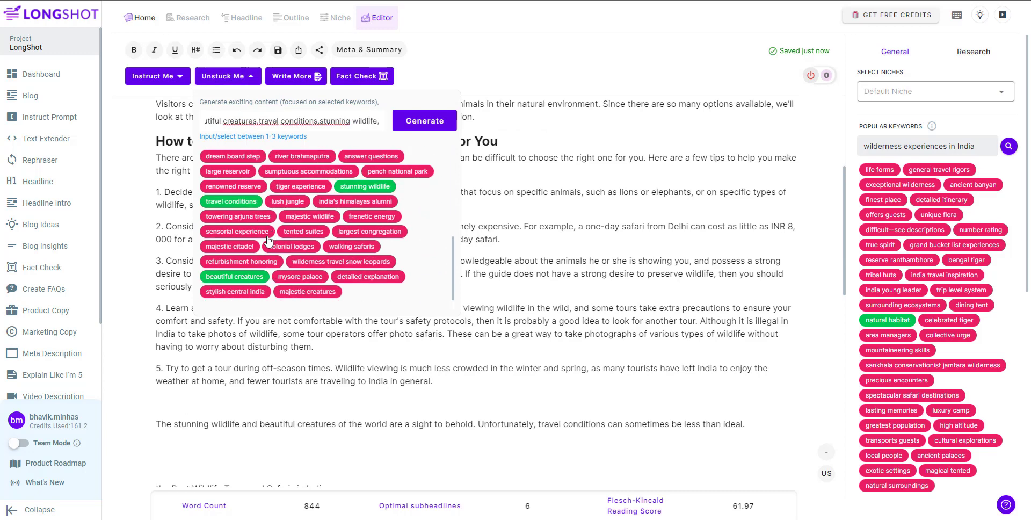